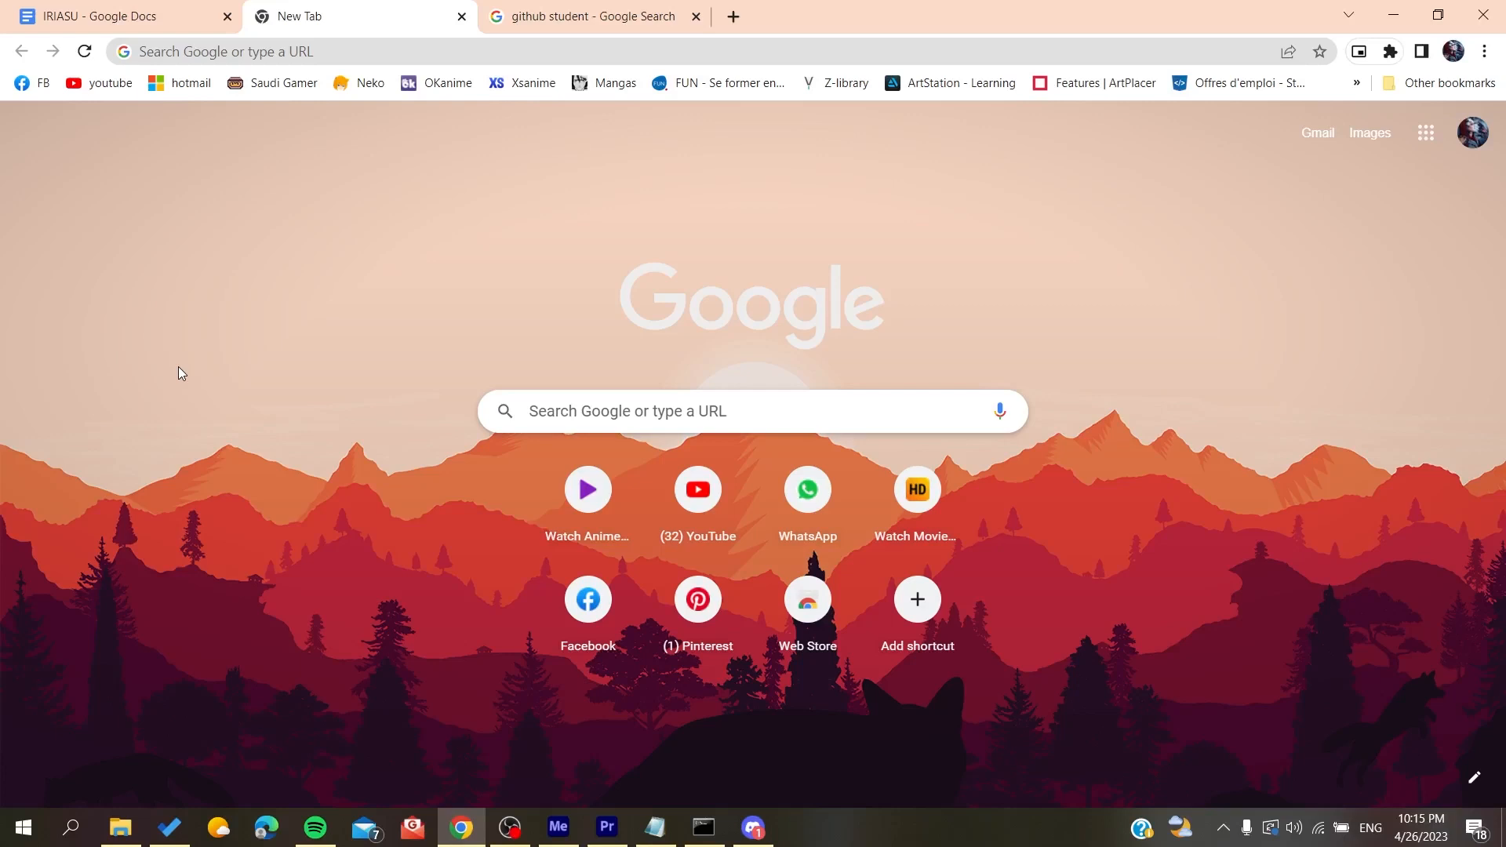
mouse_move(315, 209)
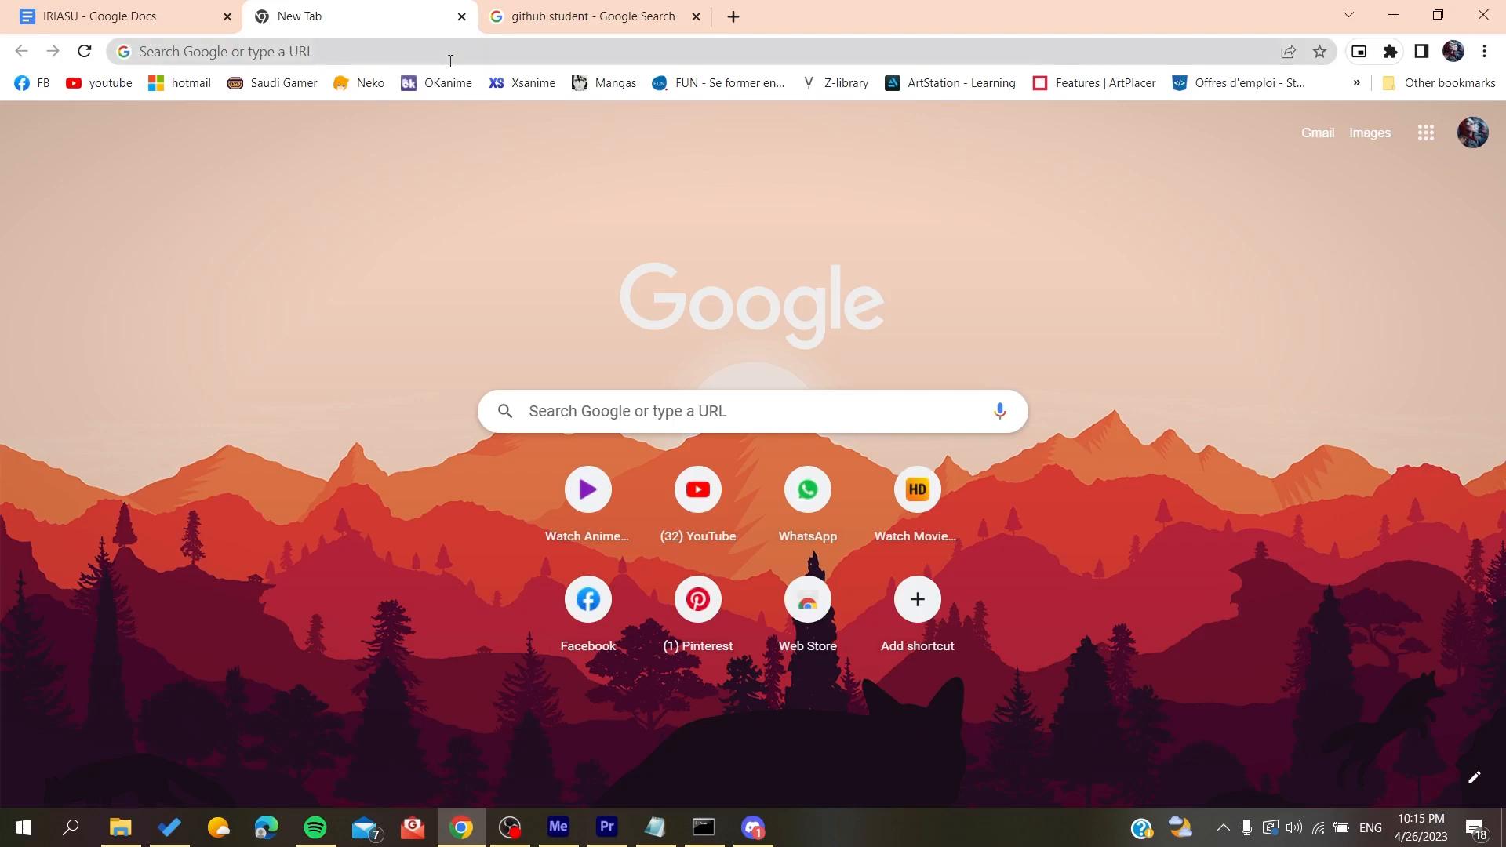
- Search the web for 'github student' and open the GitHub Student Developer Pack result
click(585, 16)
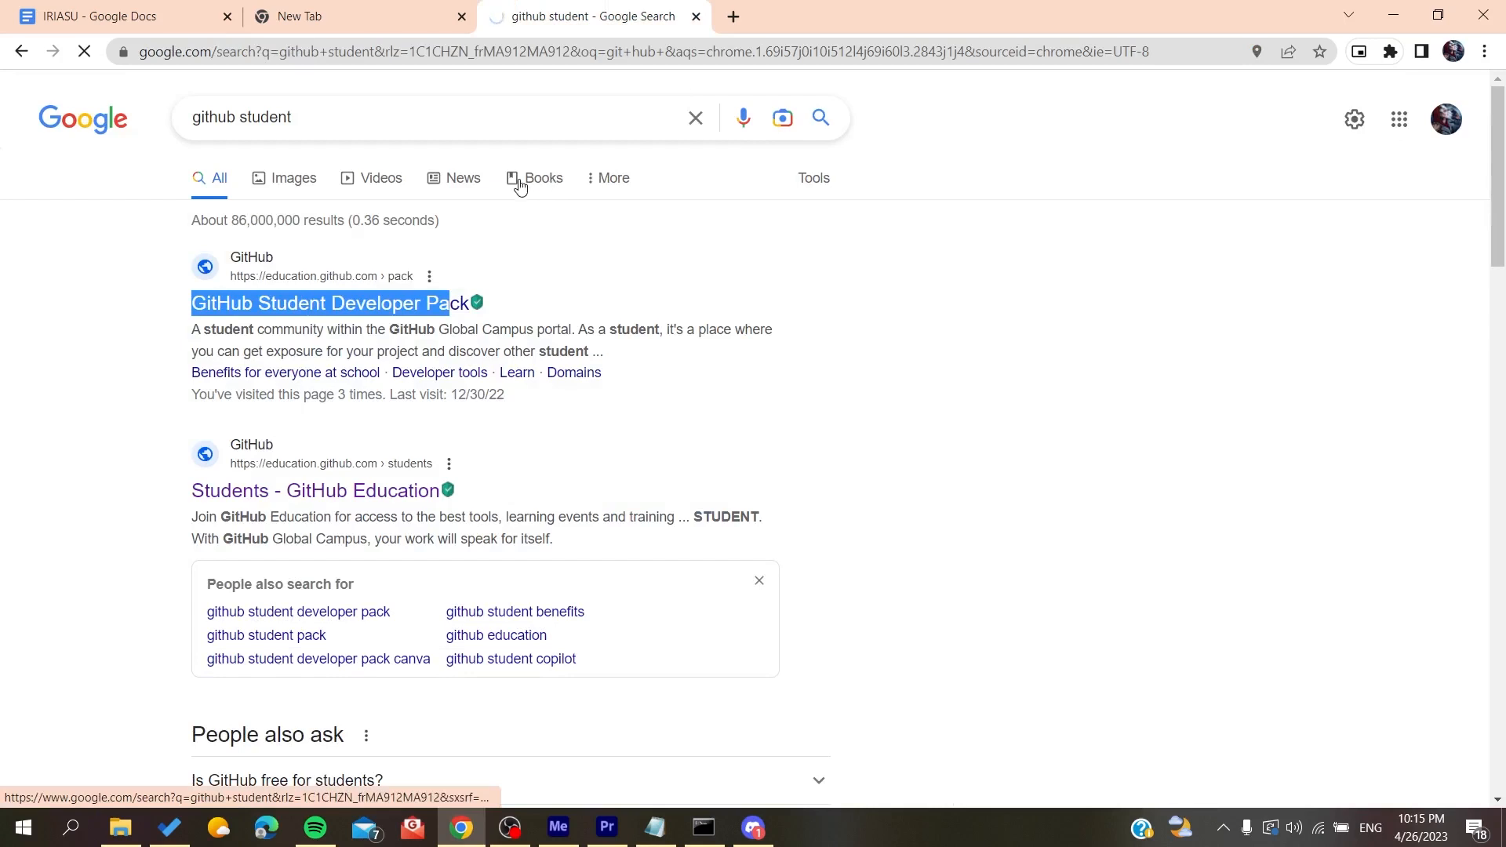
click(320, 302)
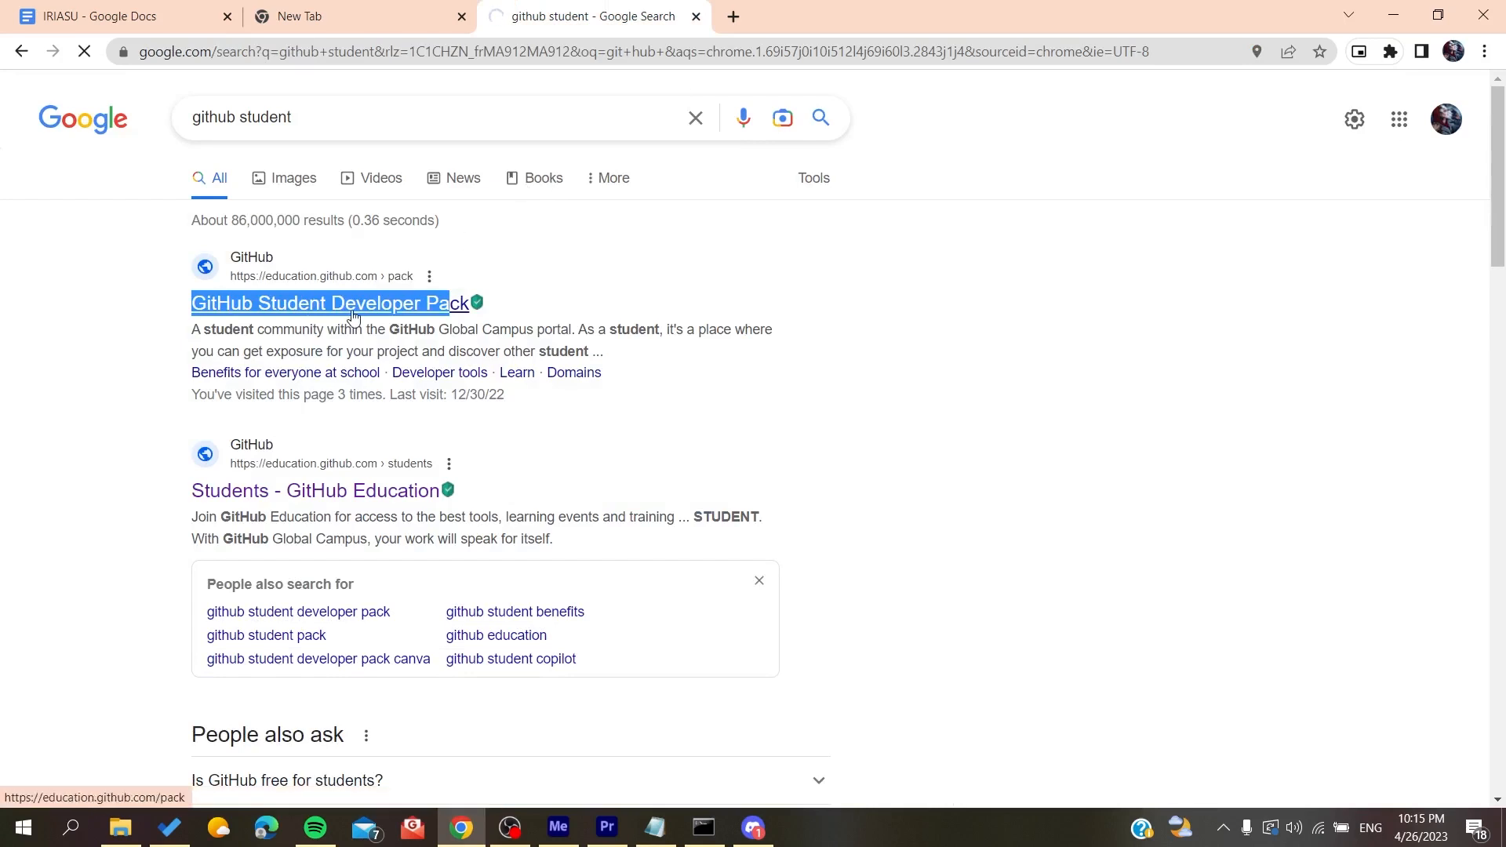
click(320, 303)
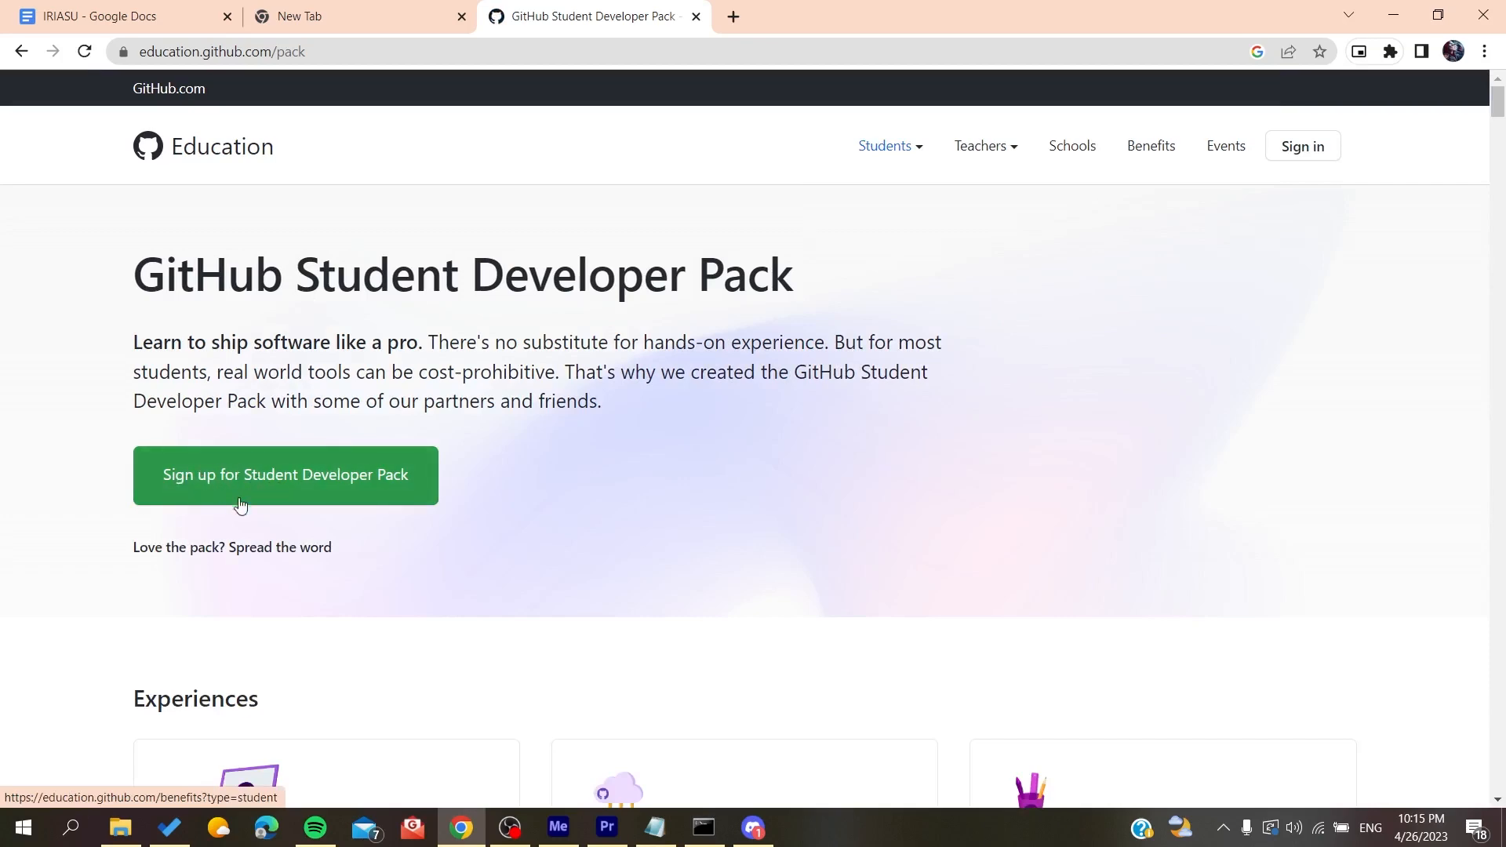
- Sign up for the Student Developer Pack and get student benefits, reaching the application form
click(285, 474)
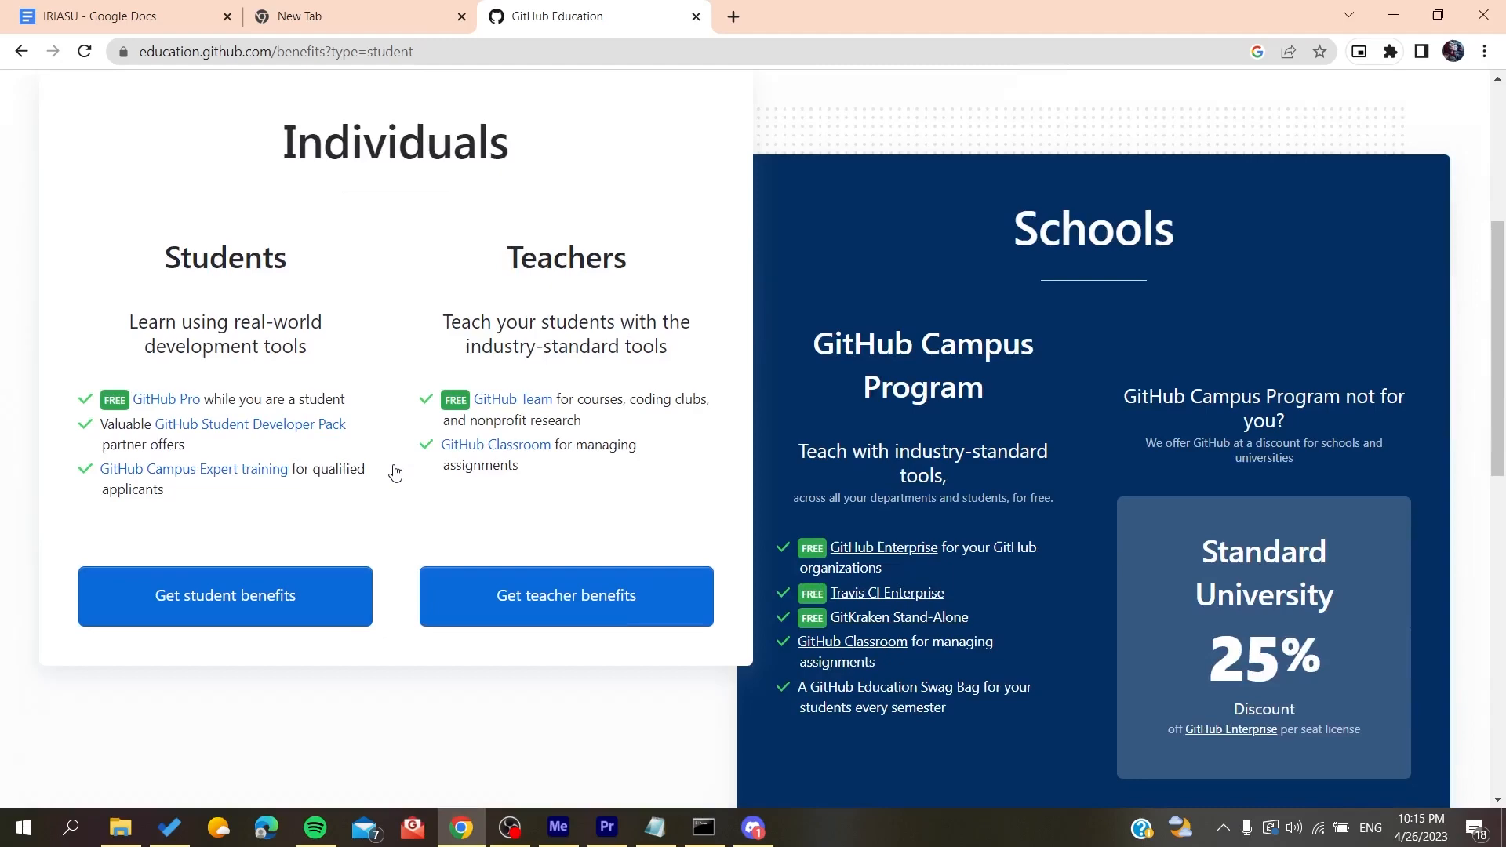
click(225, 596)
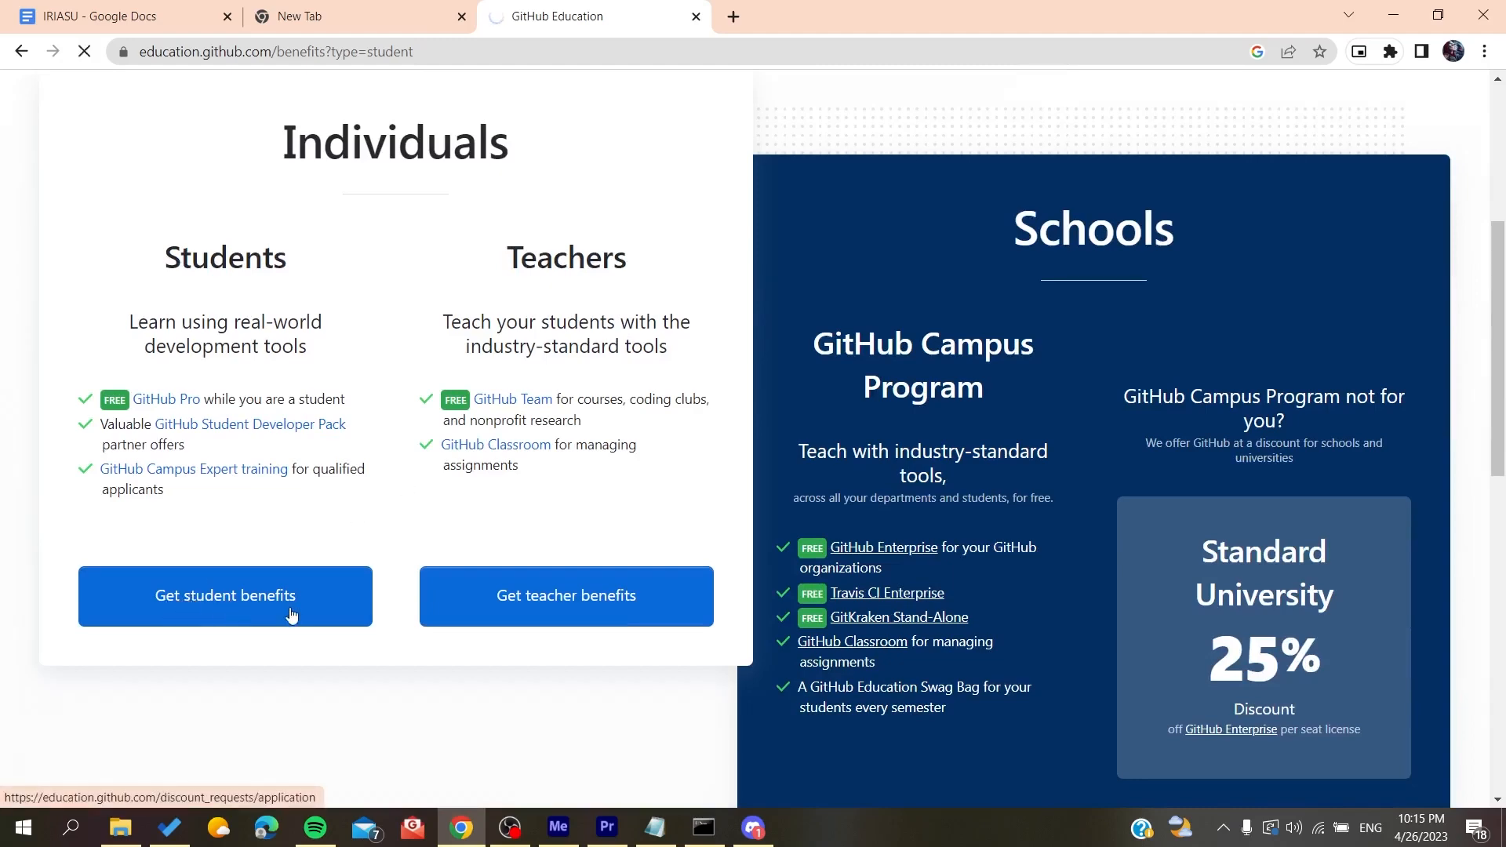
click(224, 596)
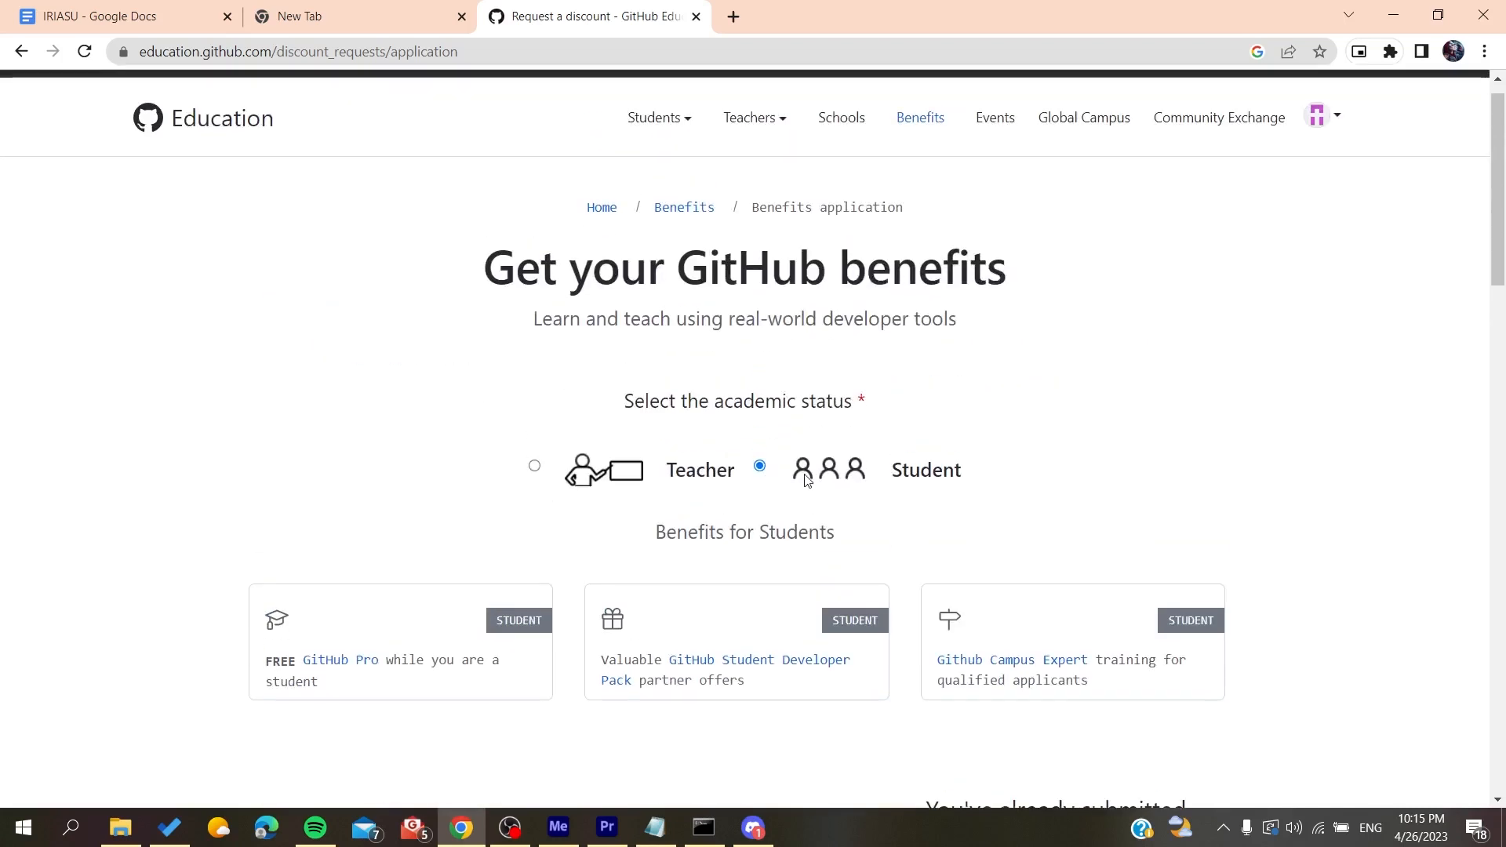
drag(670, 400, 850, 400)
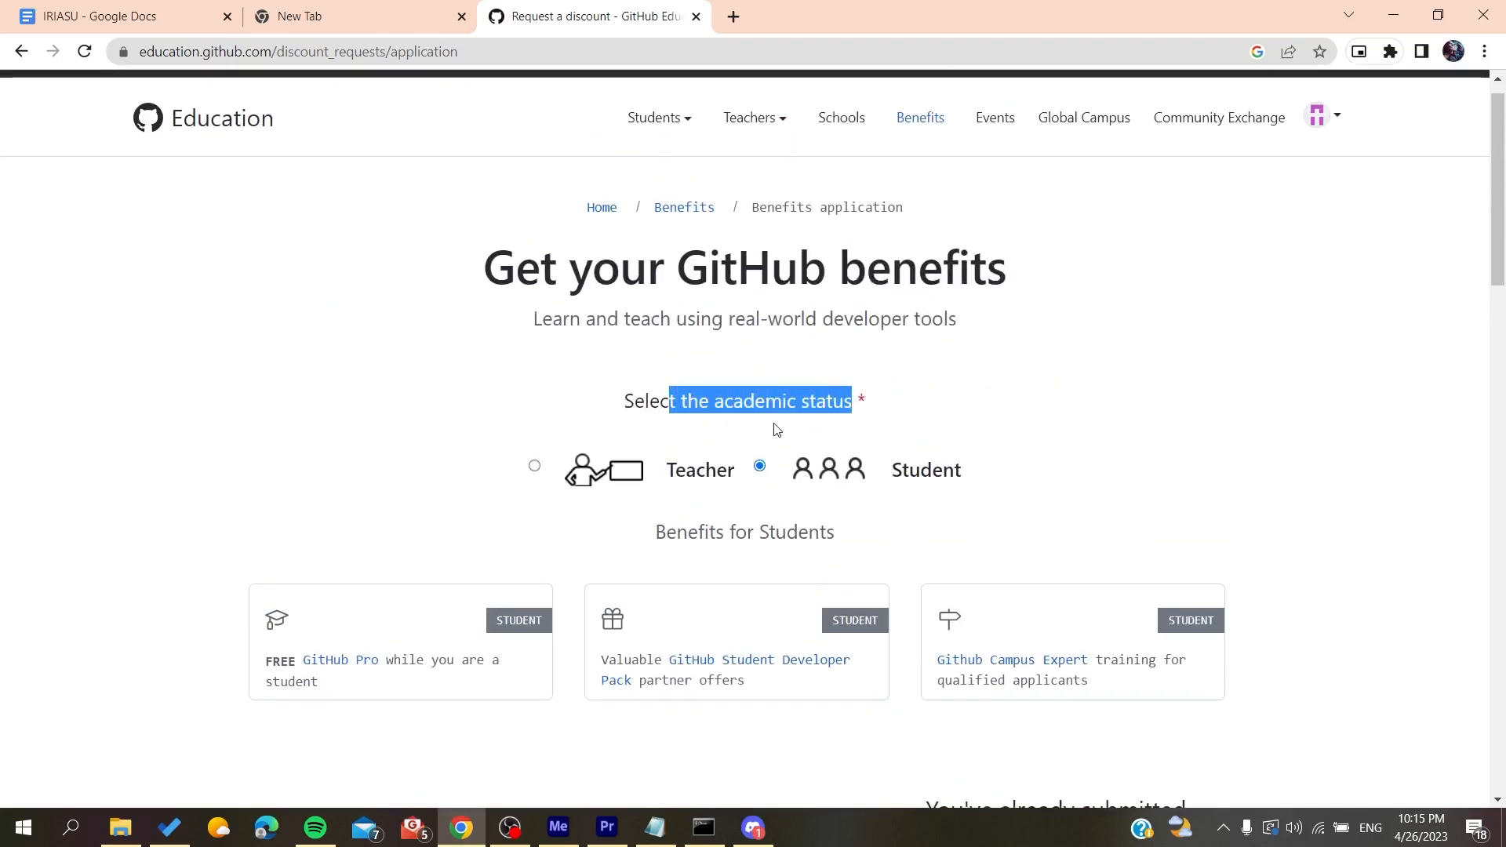
scroll(down, 3)
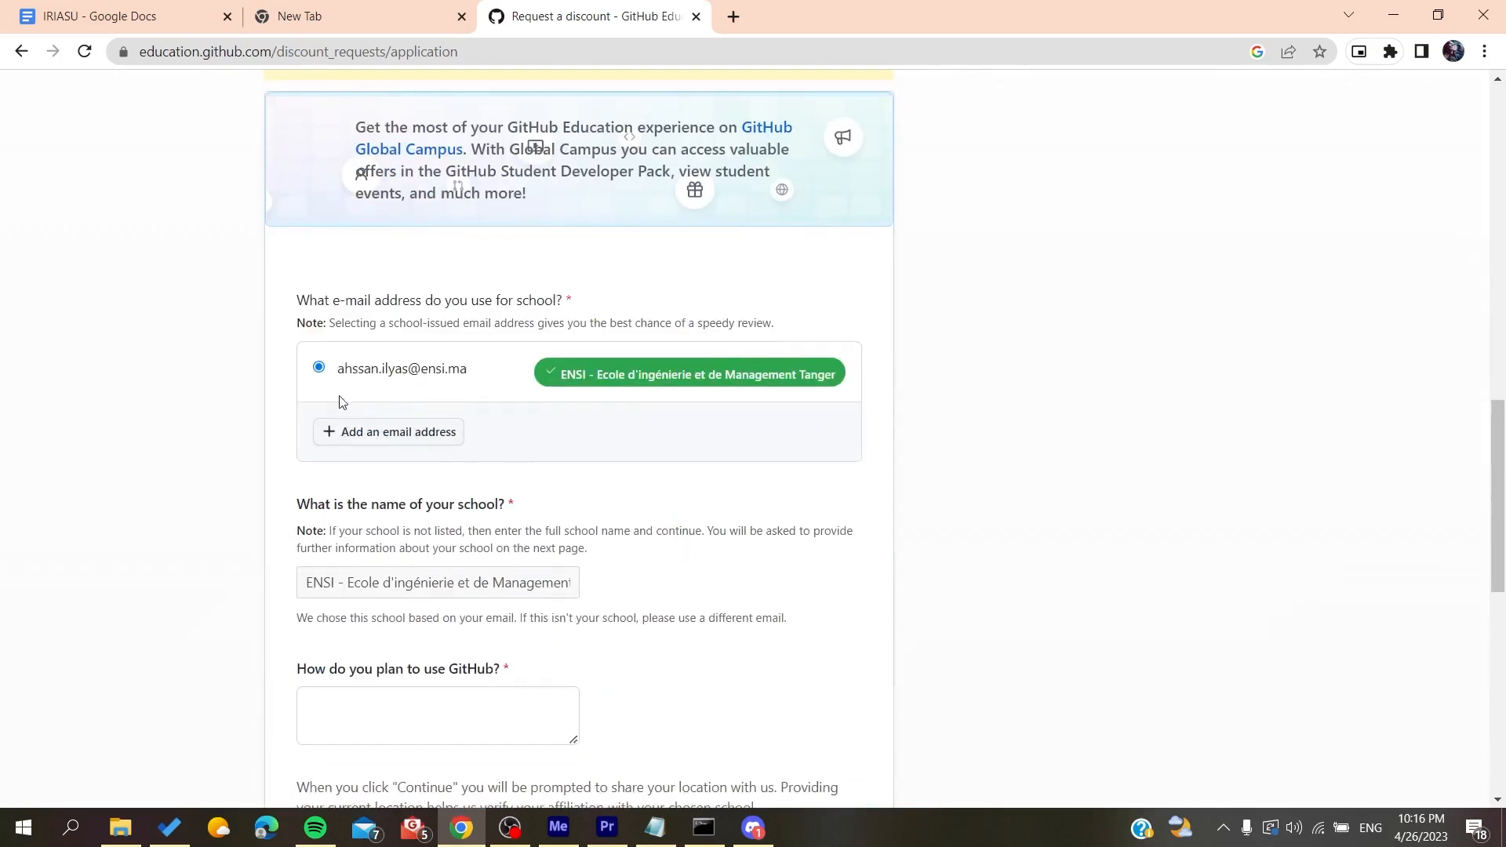
scroll(down, 3)
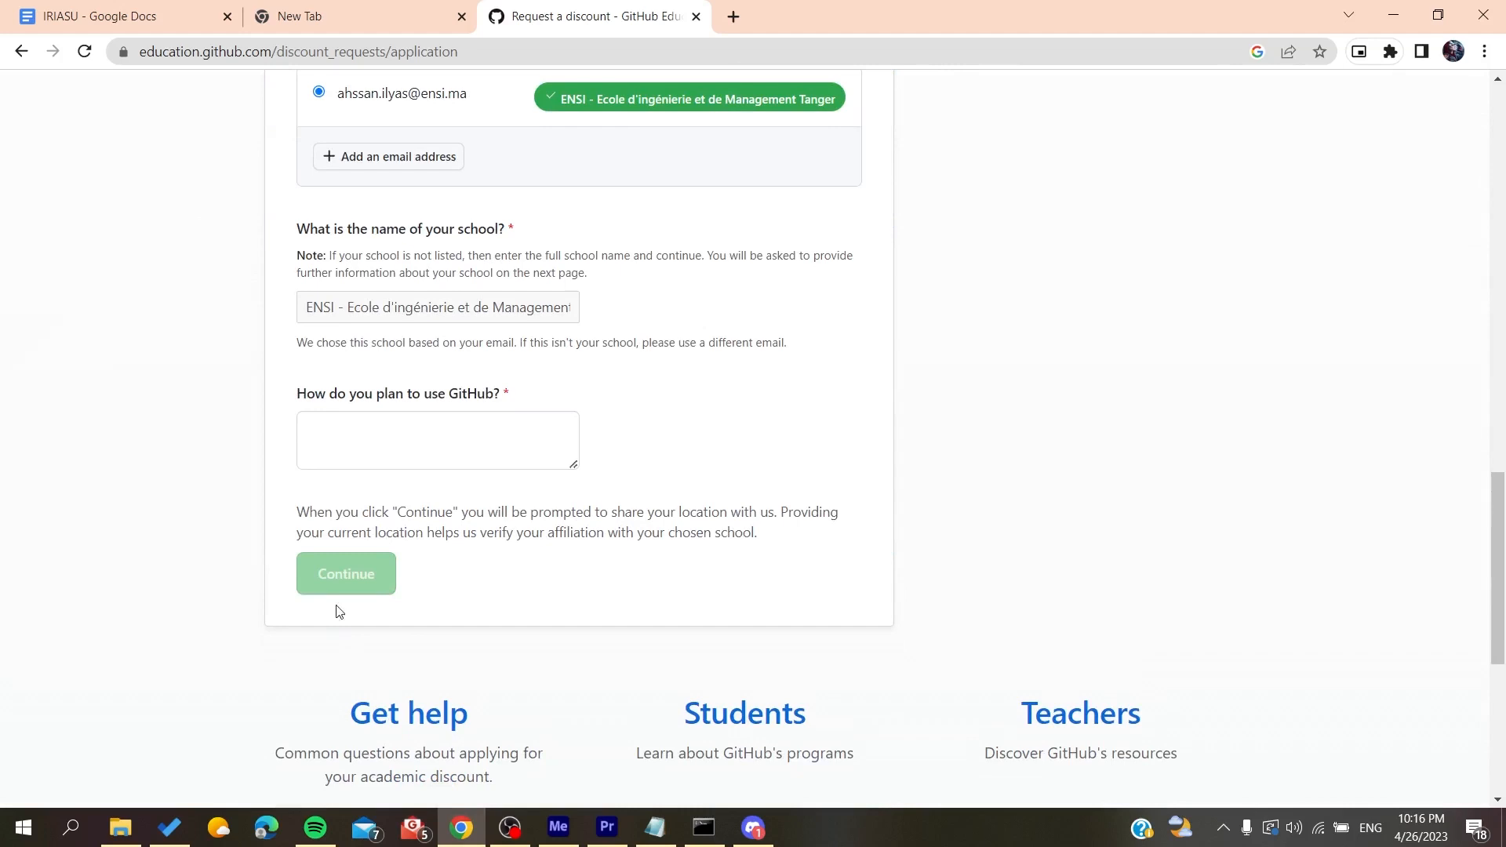
drag(312, 392, 458, 392)
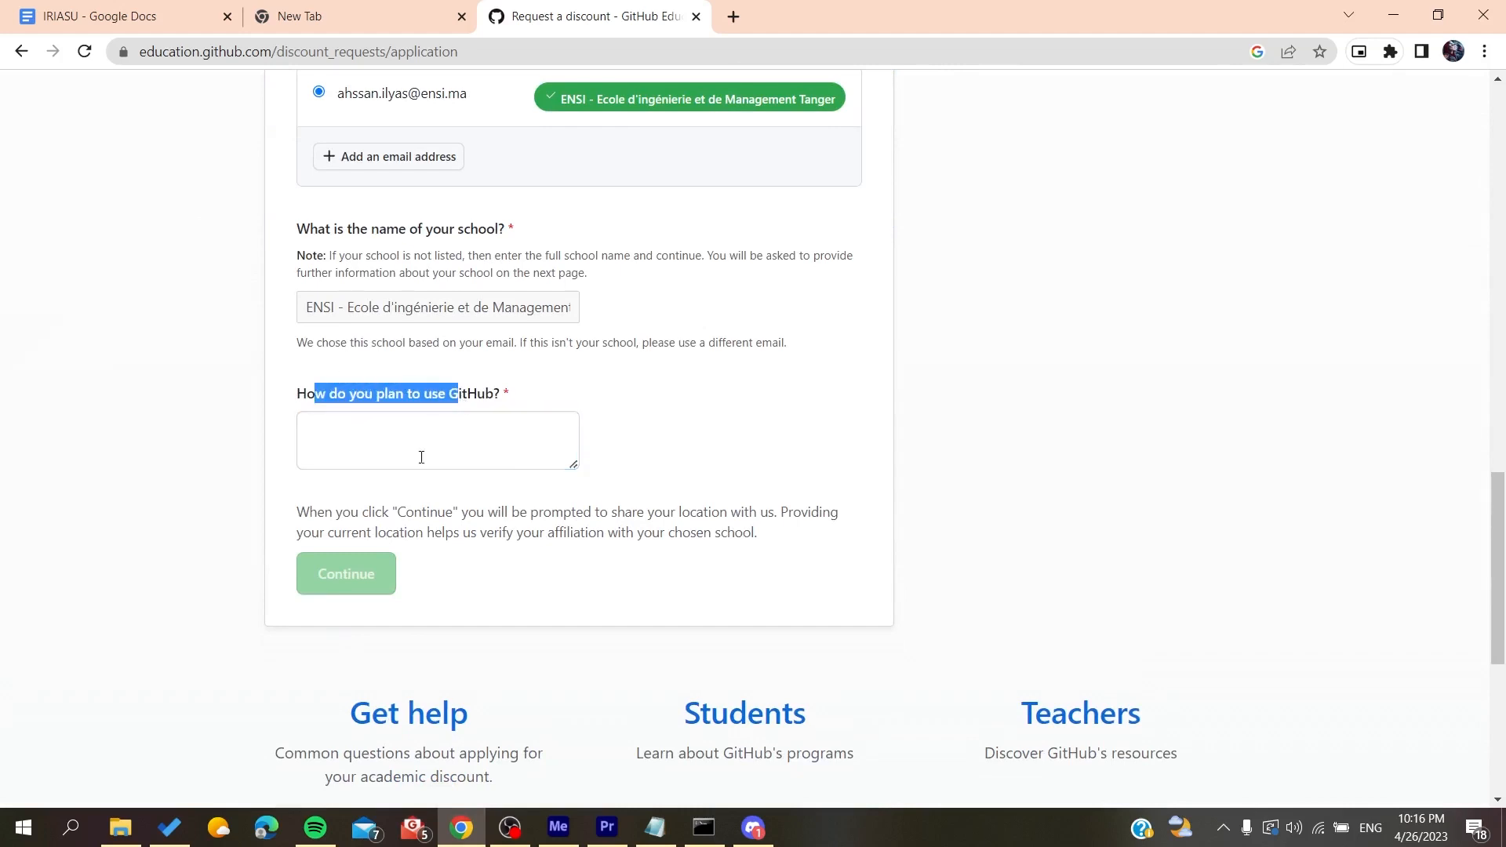
click(437, 439)
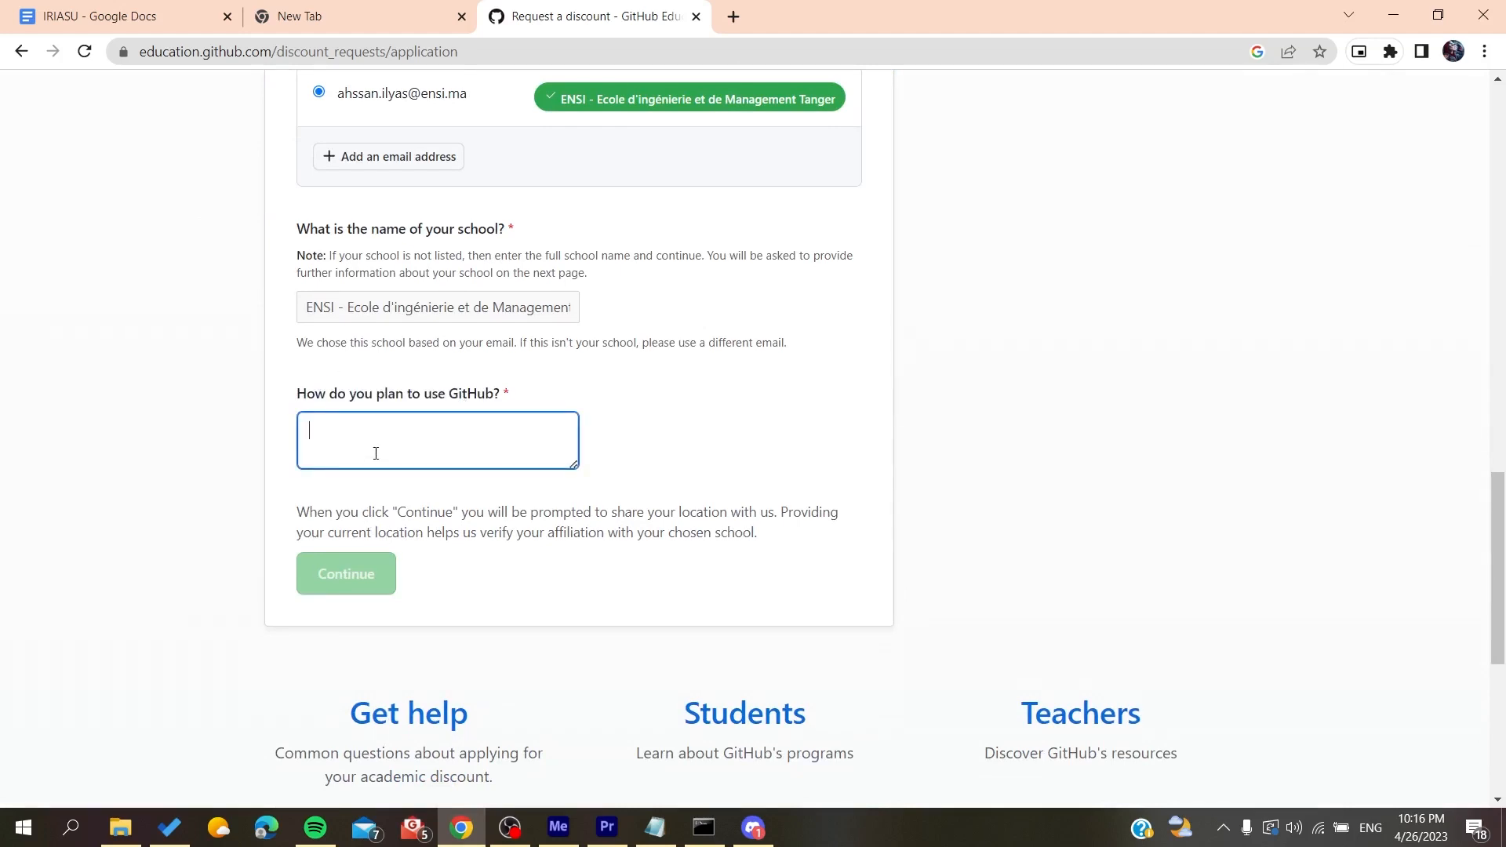
text(qweretere)
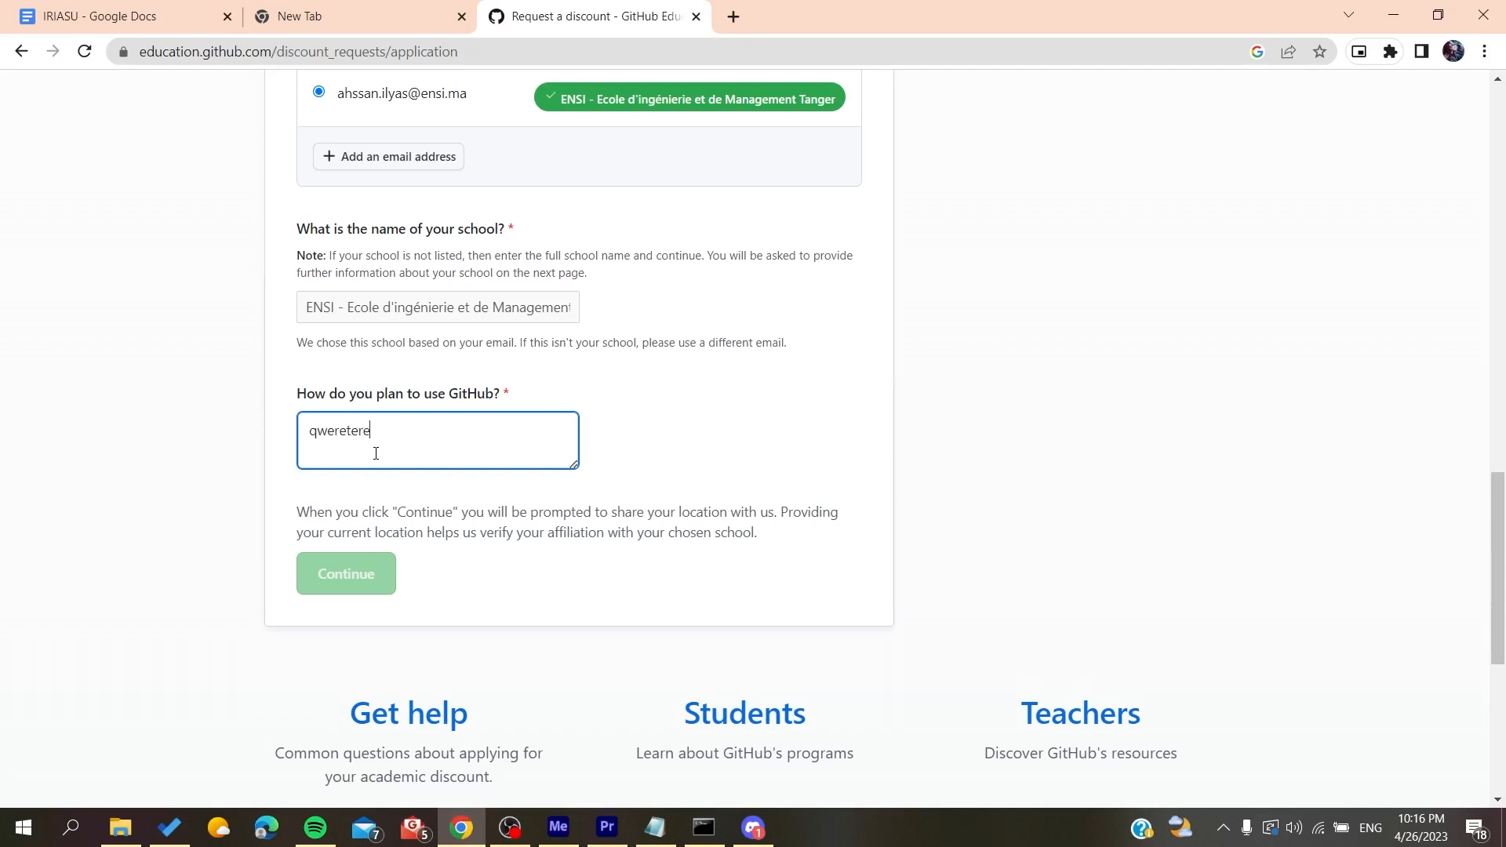
text(sdfage)
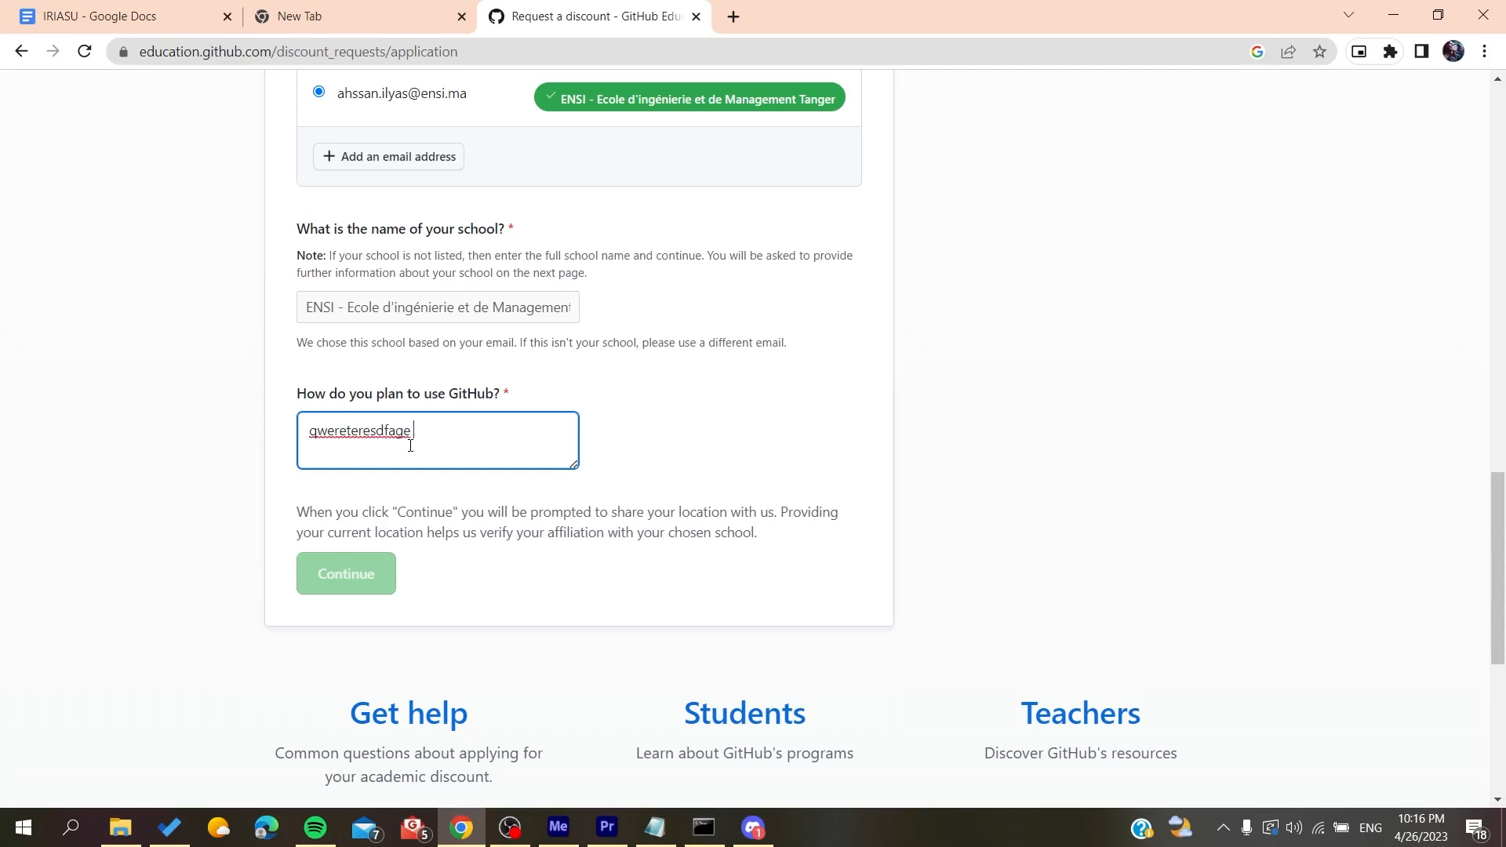
text(aerg e ere th)
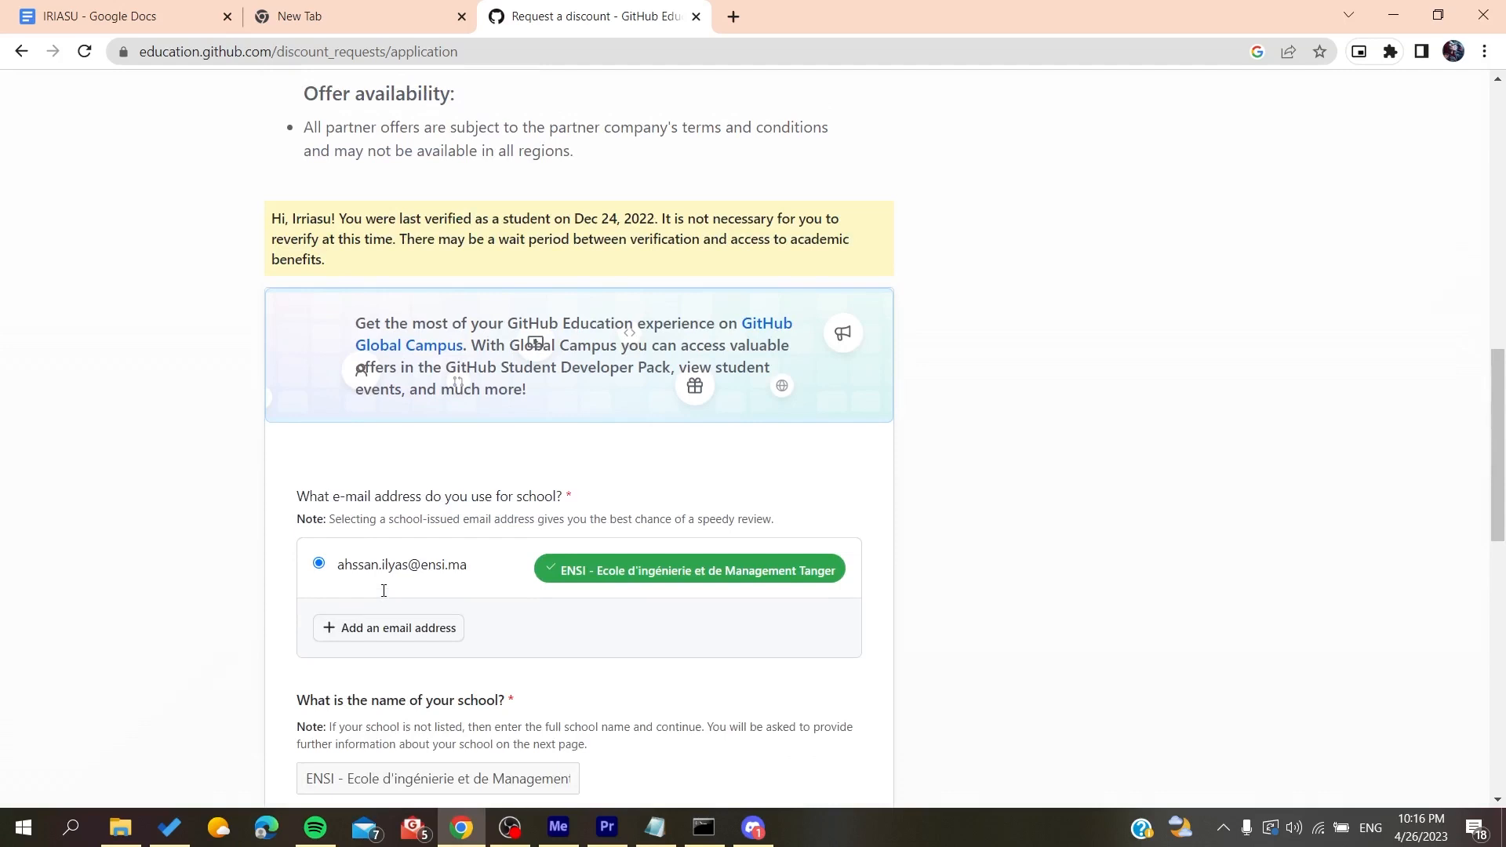
scroll(down, 3)
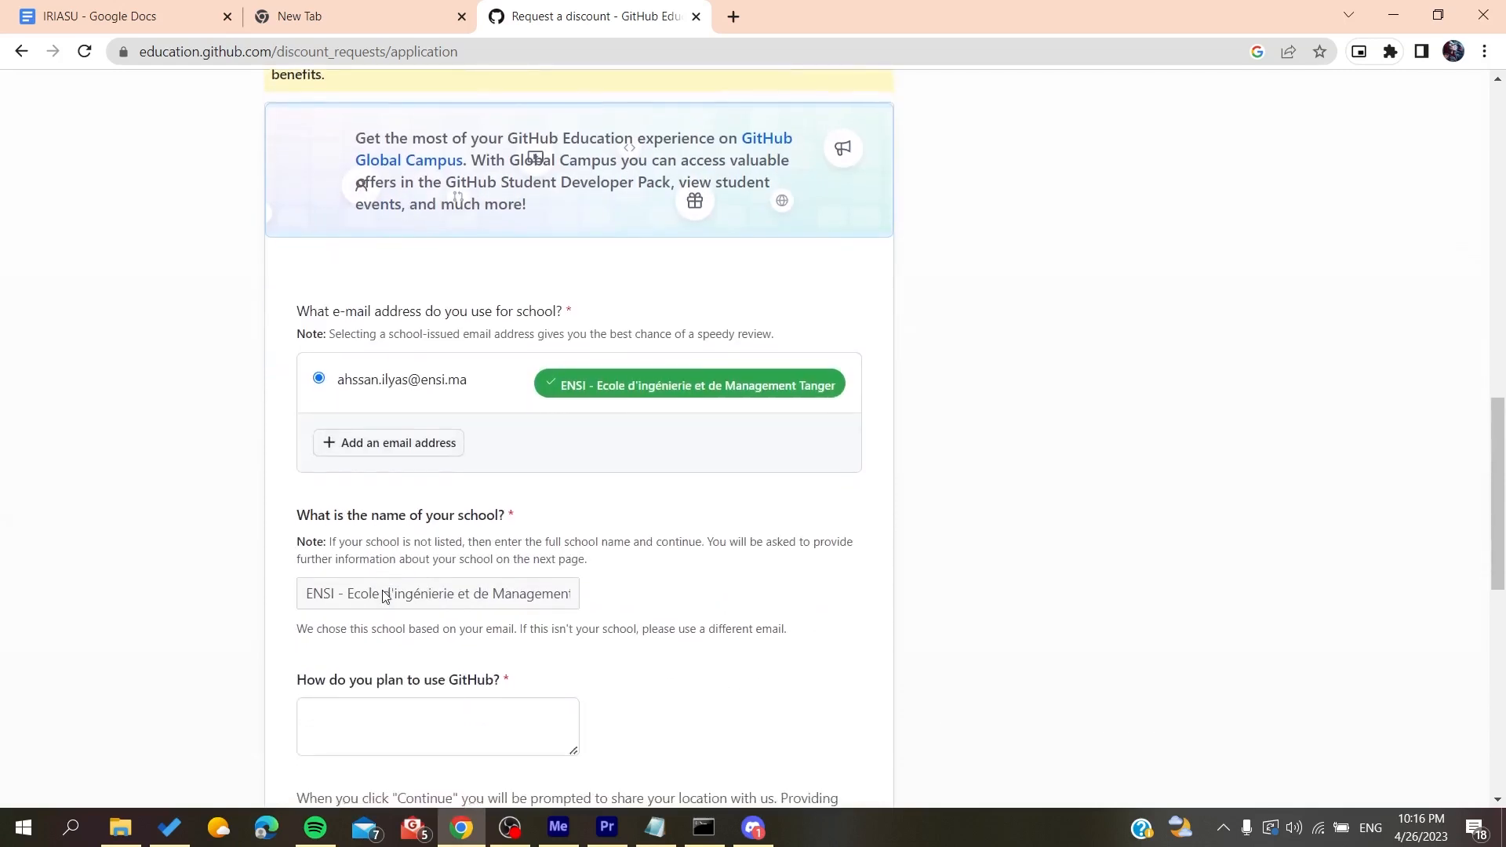
text(5)
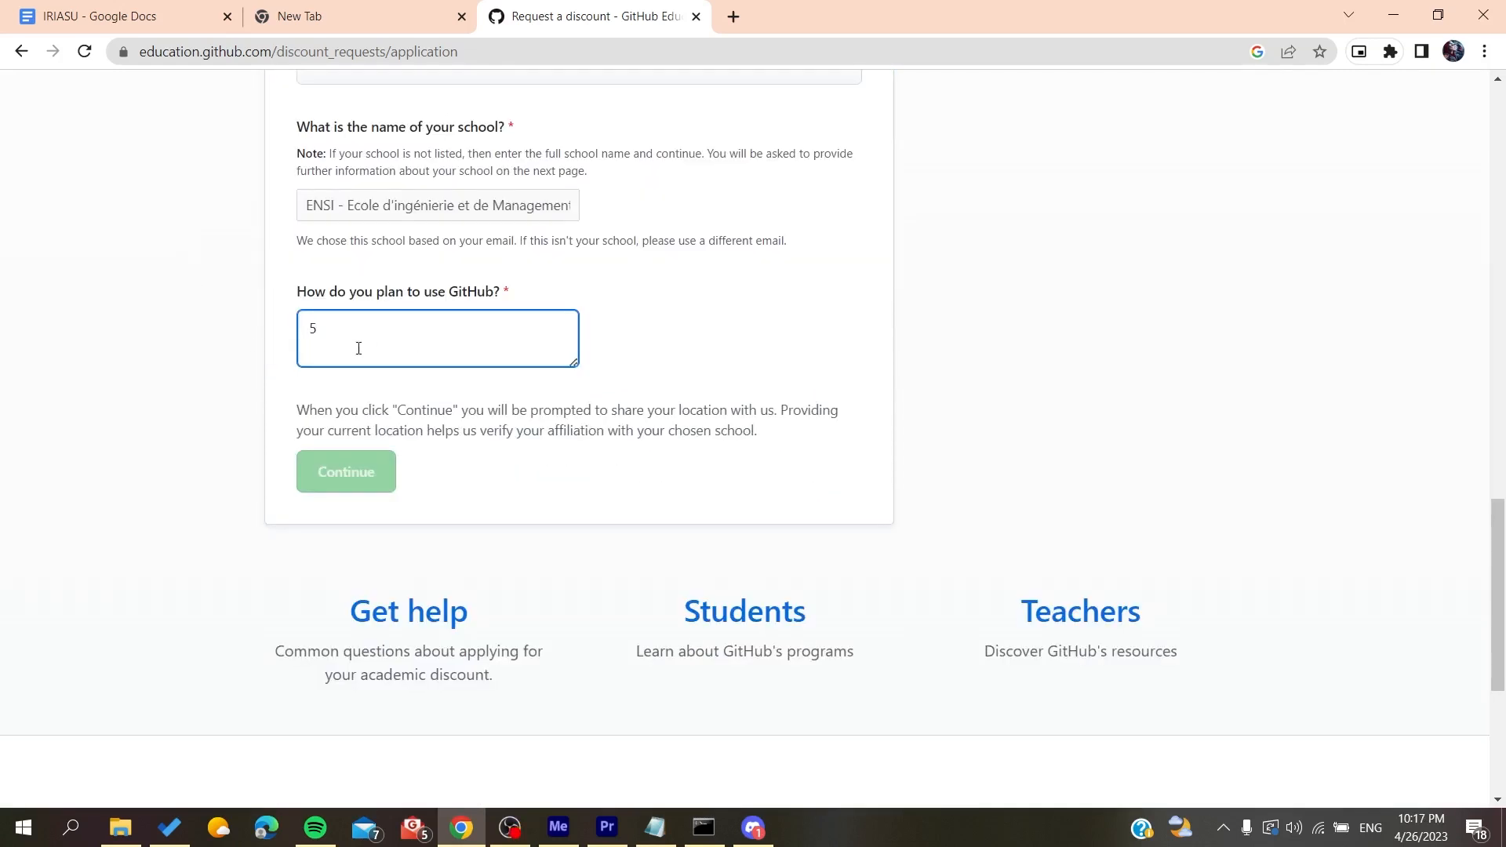
key(Backspace)
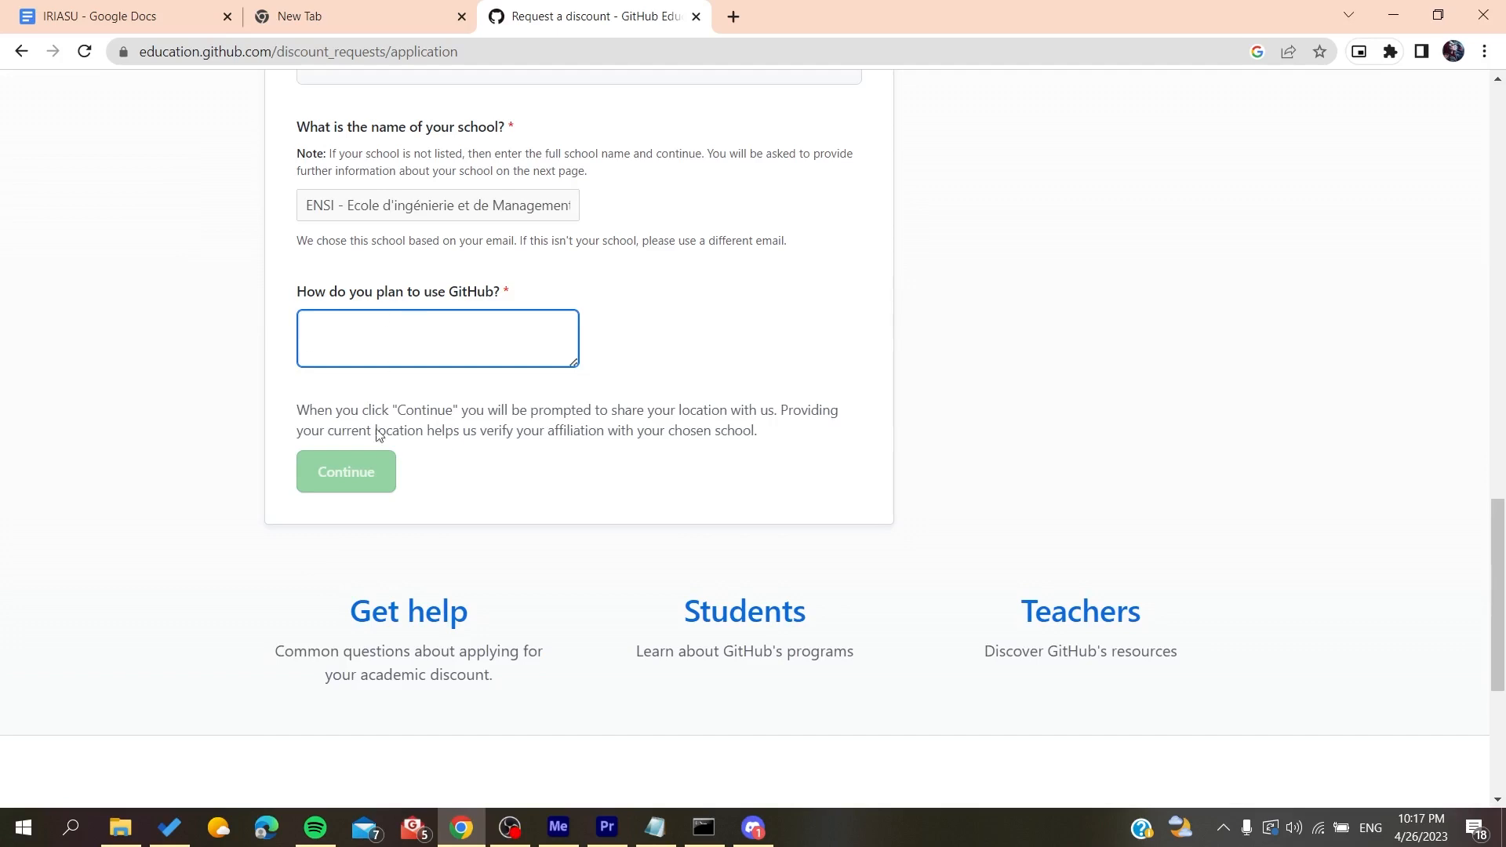
click(438, 339)
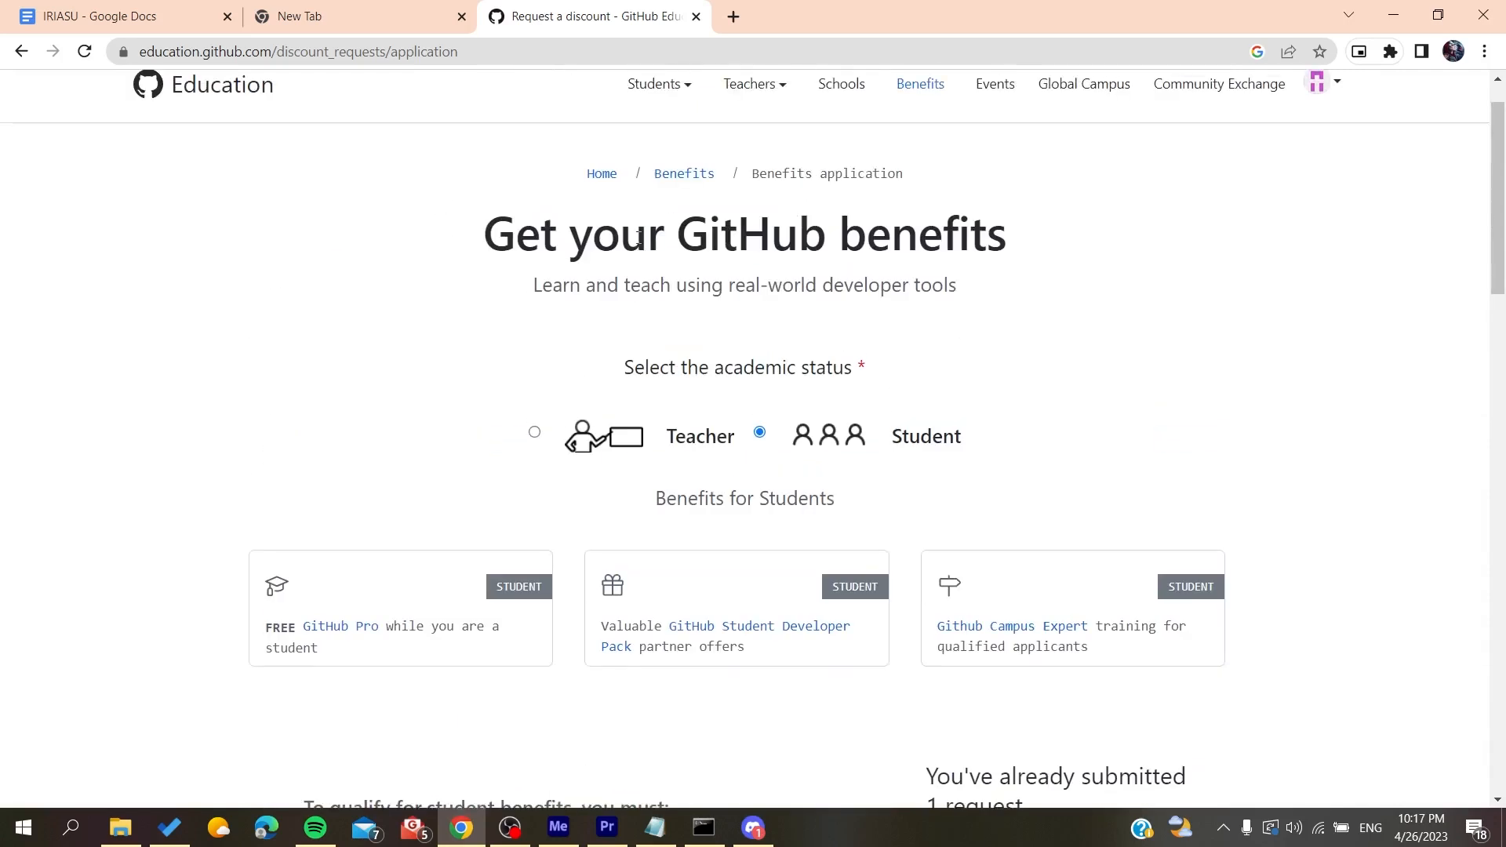
mouse_move(532, 191)
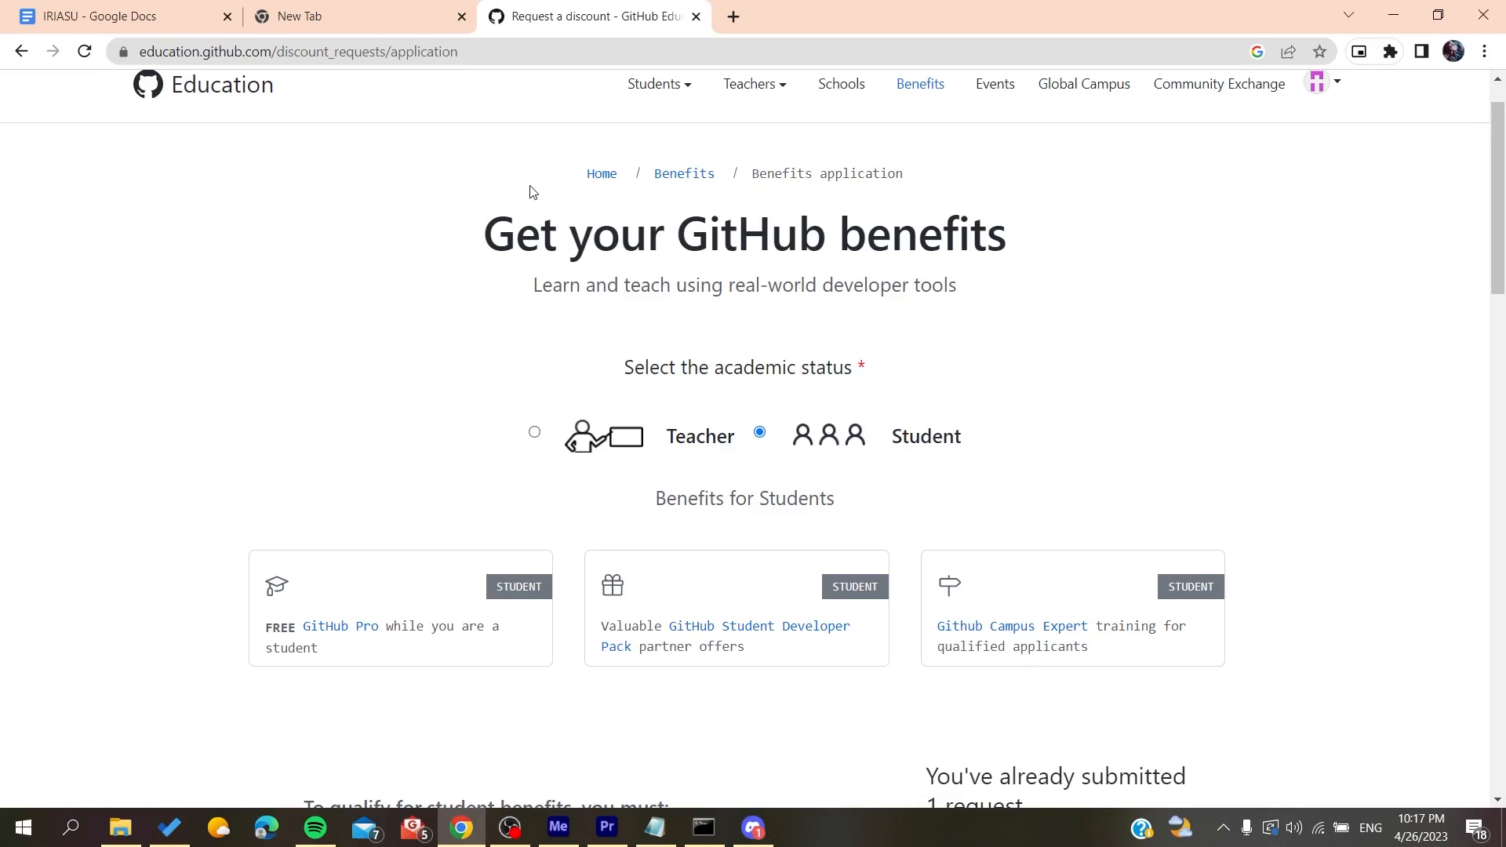
- Leave the application form via the header and return to the GitHub Education home page
scroll(up, 3)
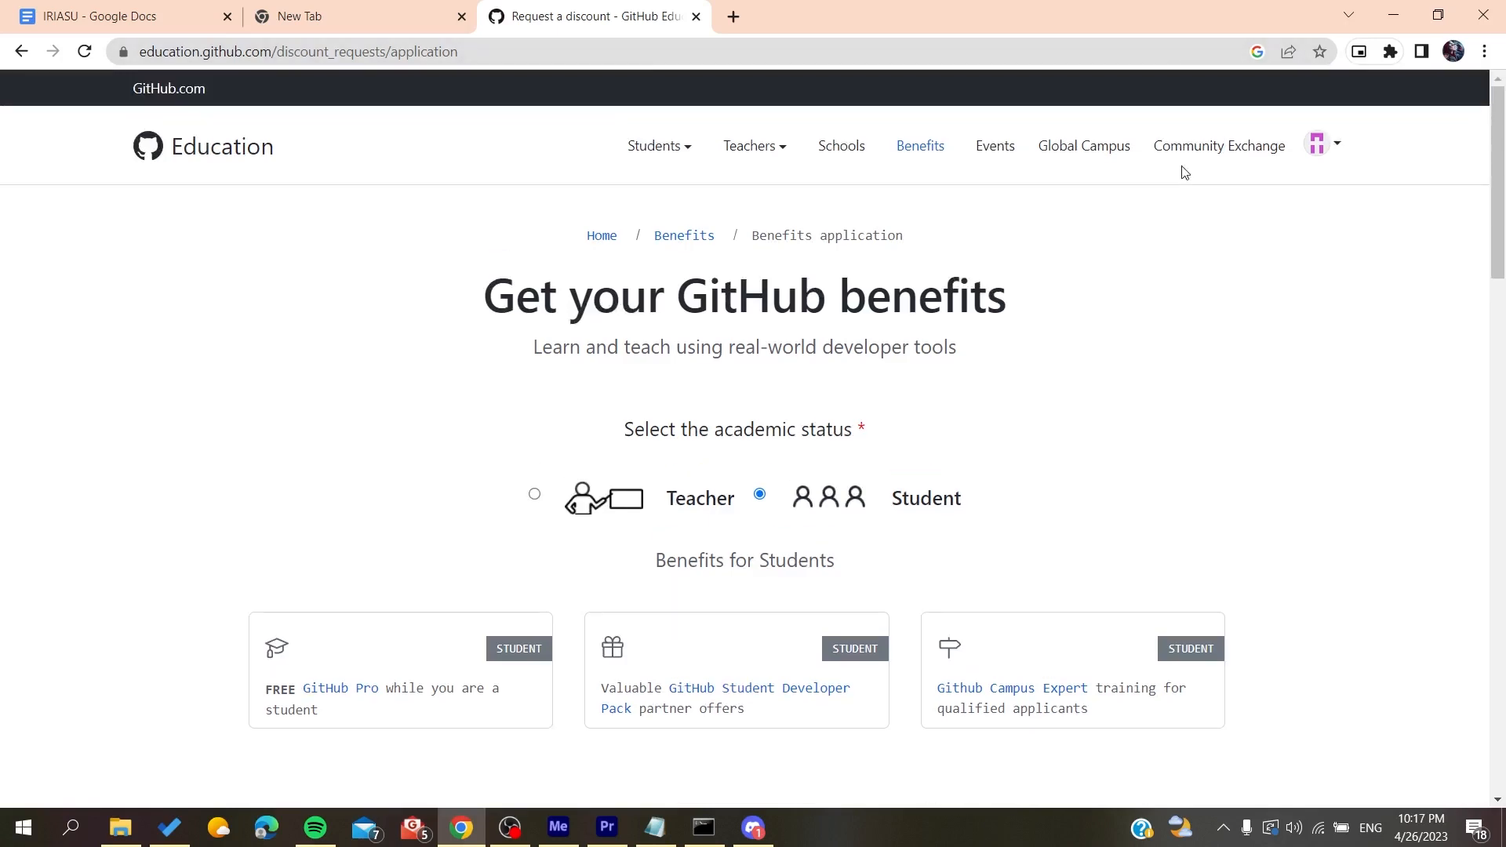
click(1326, 144)
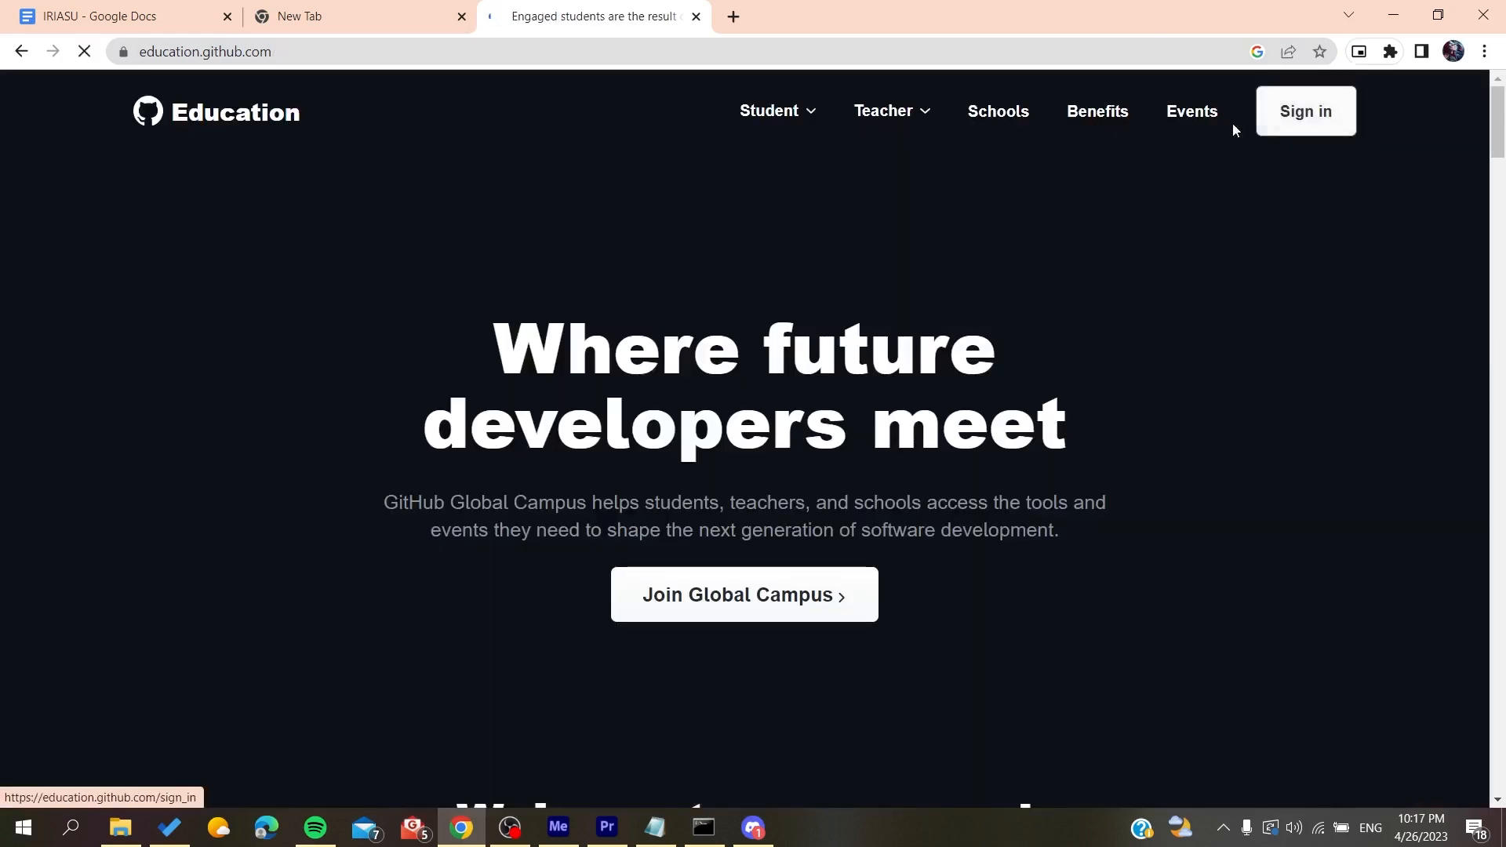
- Sign in from the Education home page, which lands on a 404 page-not-found error
click(1304, 110)
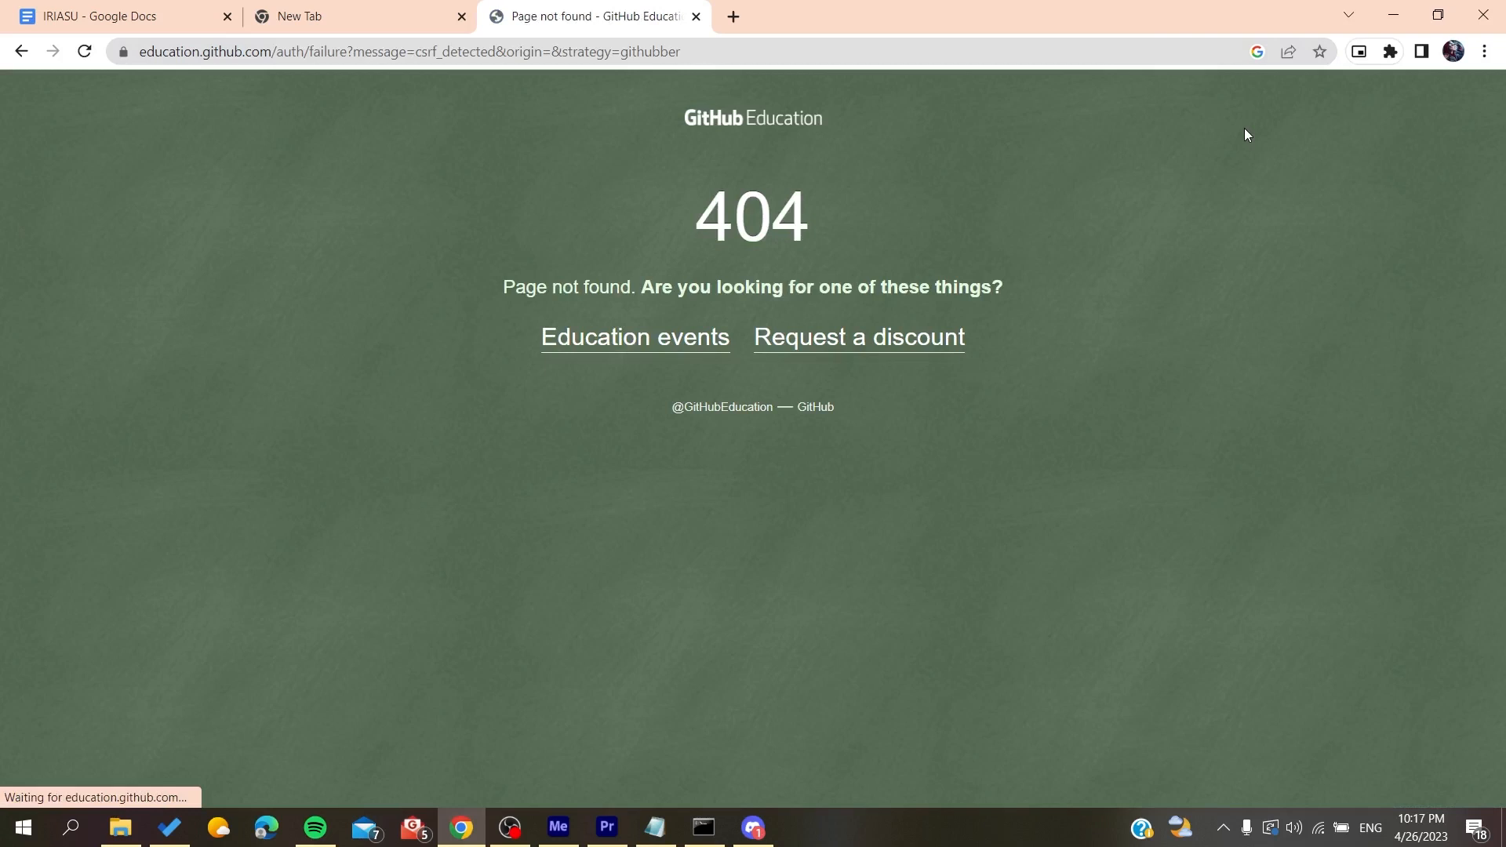
mouse_move(106, 156)
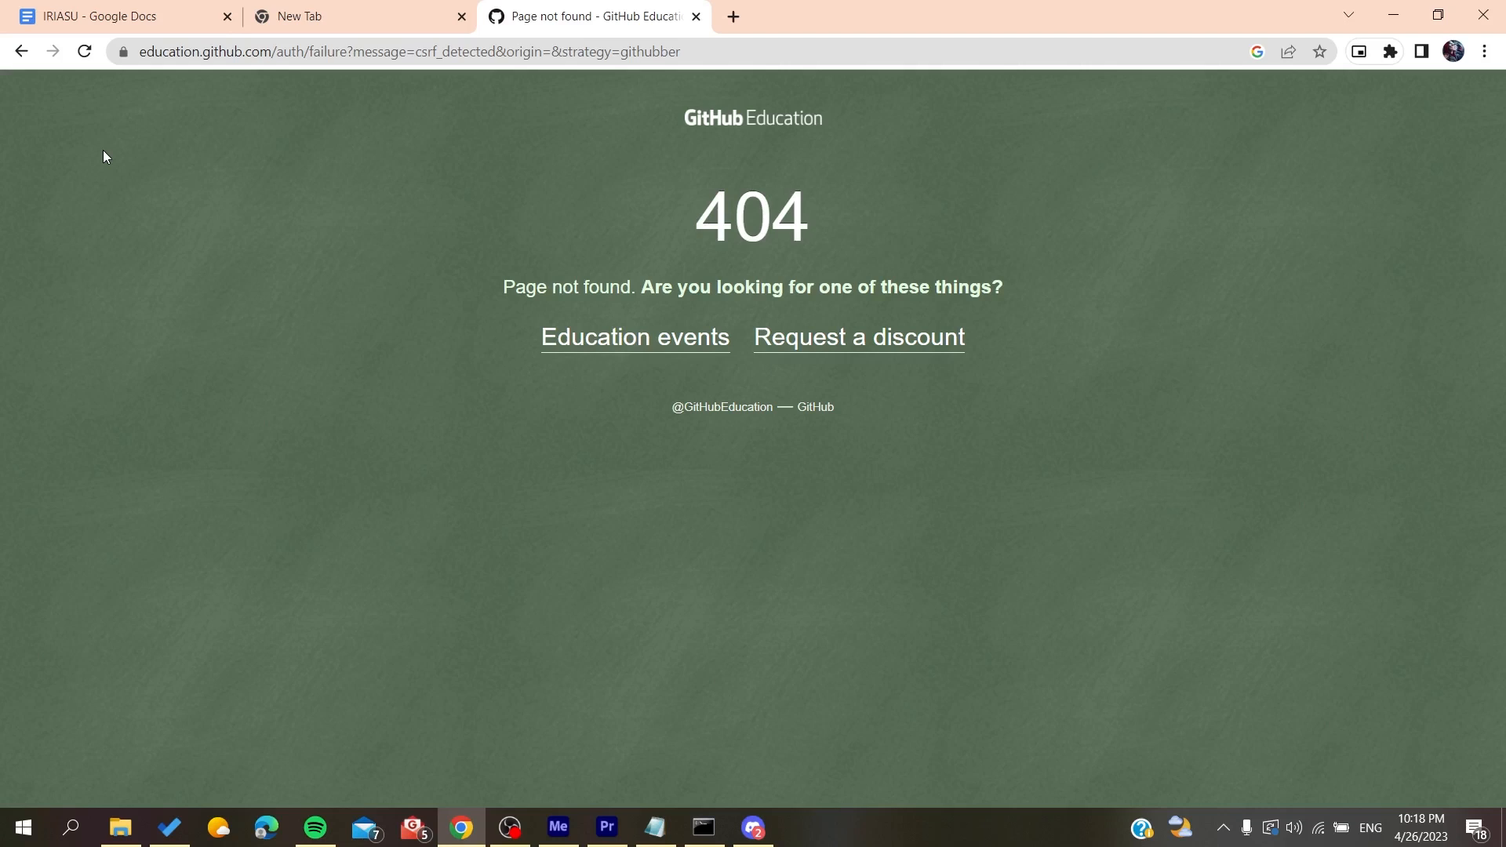
mouse_move(75, 131)
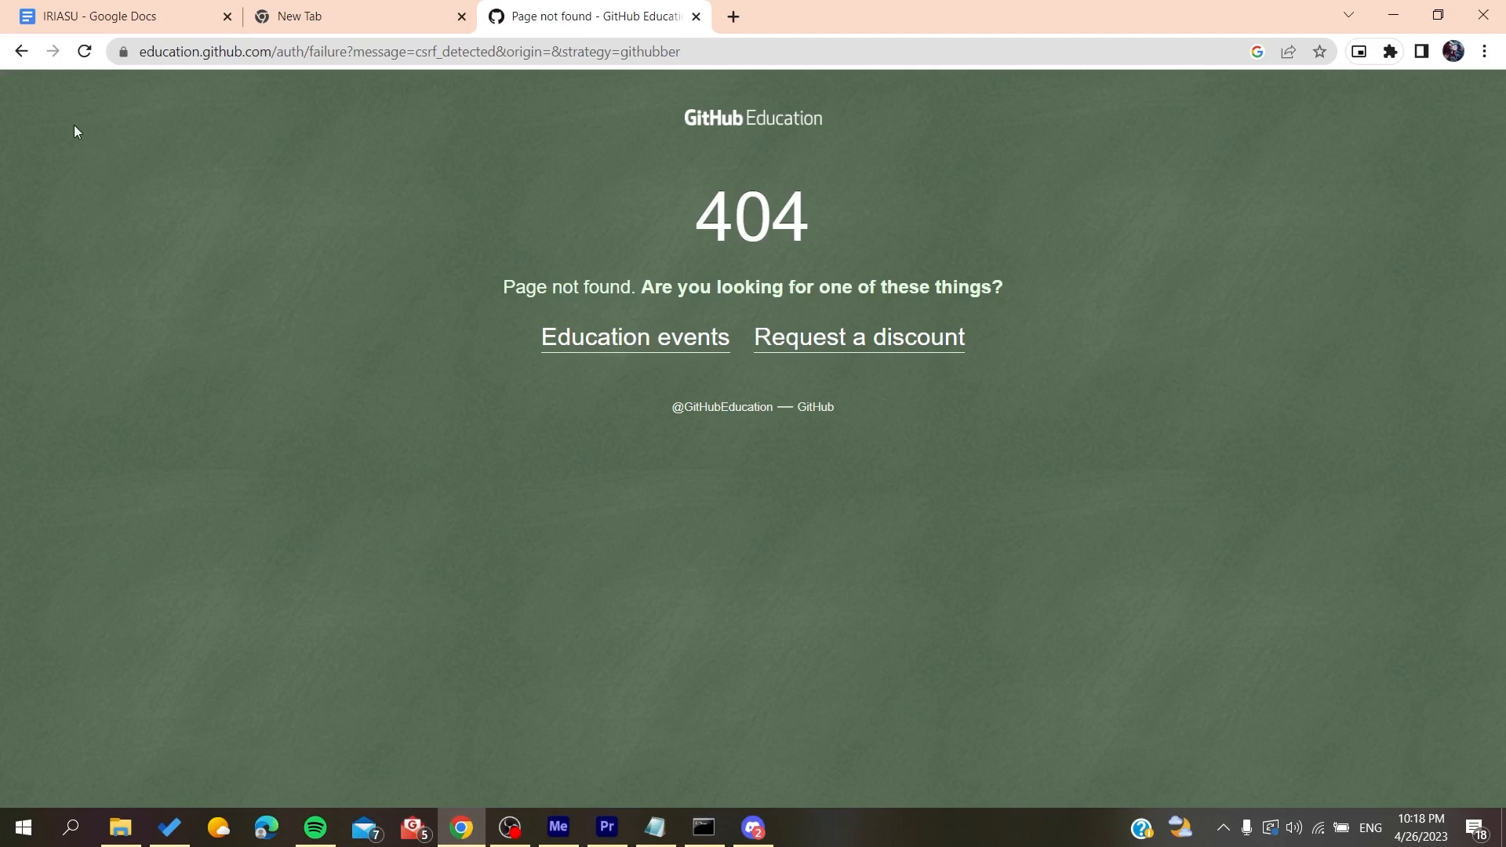
mouse_move(73, 124)
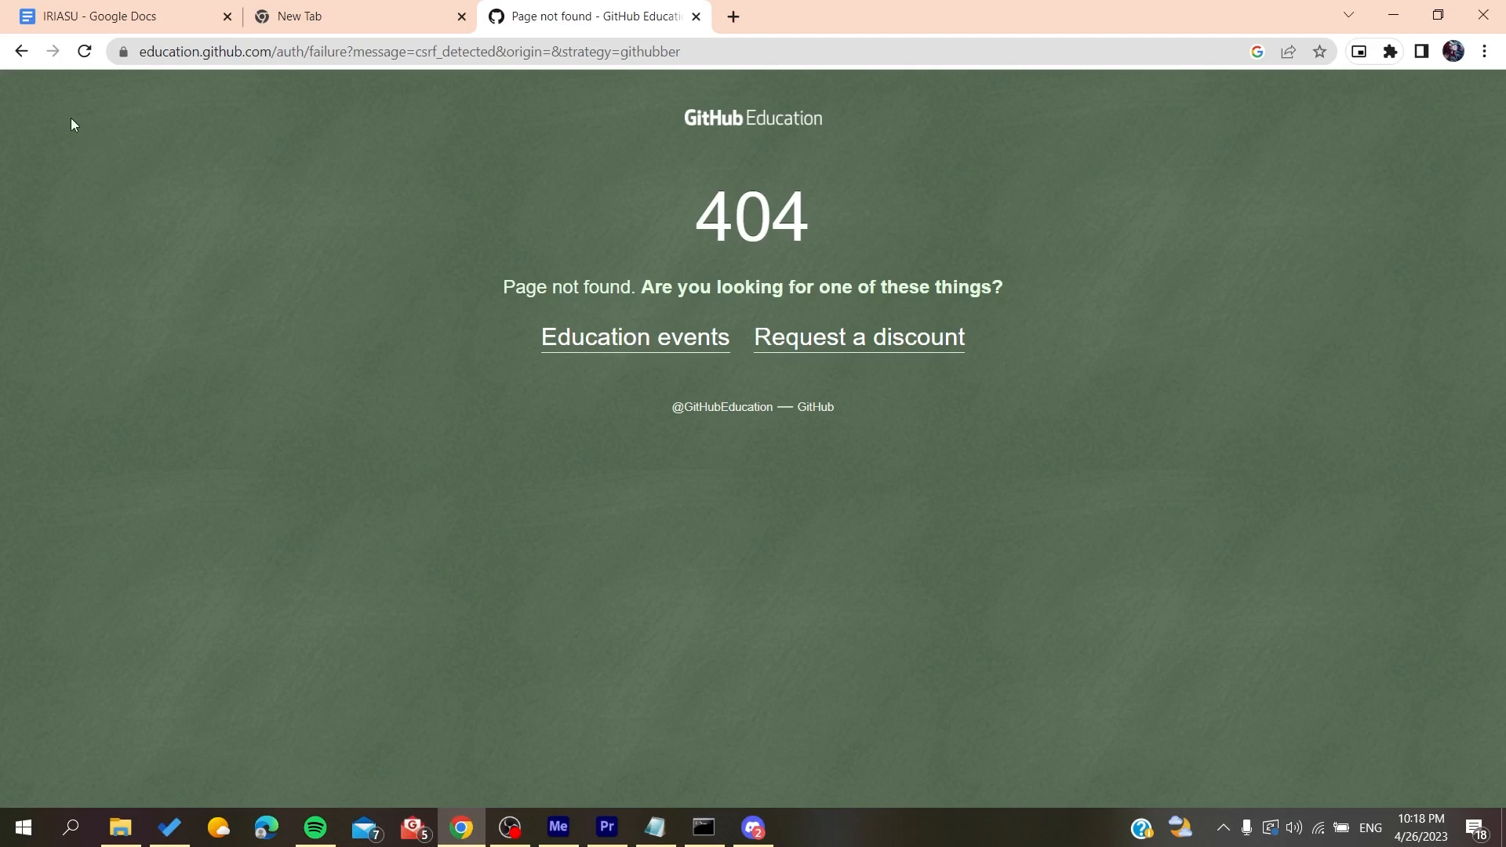